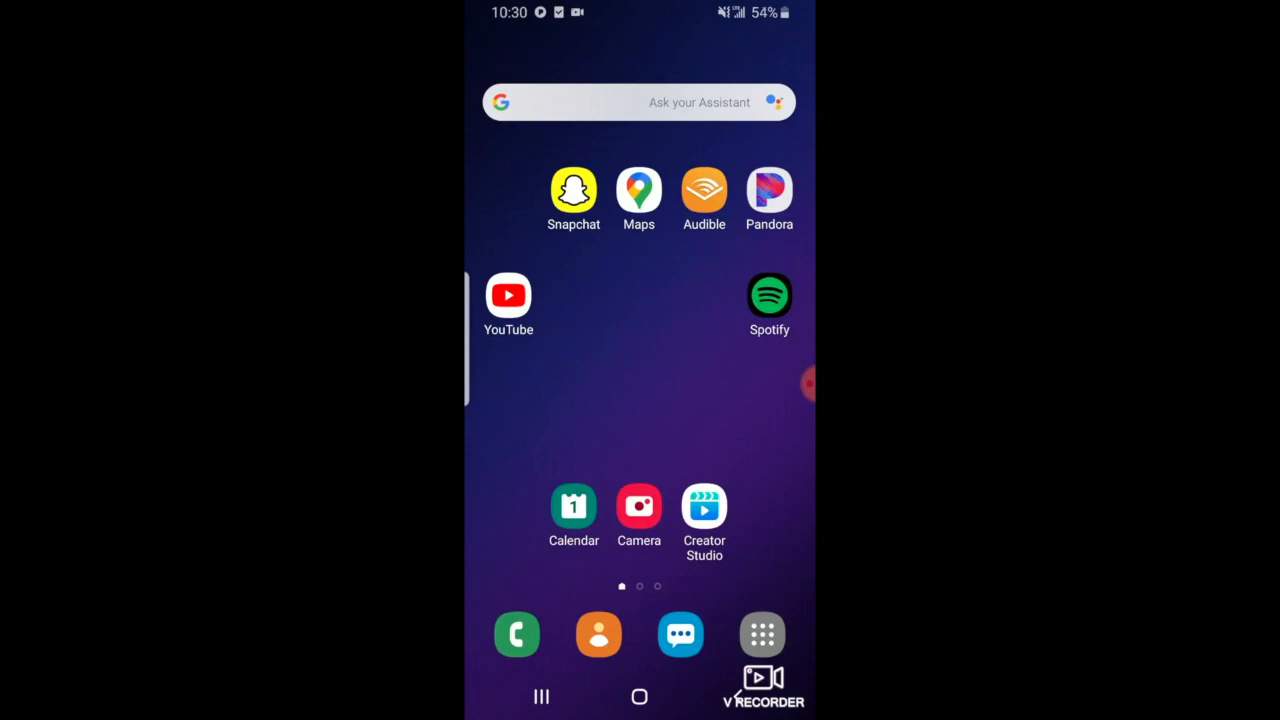
Launch the camera, switch it to Video mode and start recording the selfie video.
left_click(762, 632)
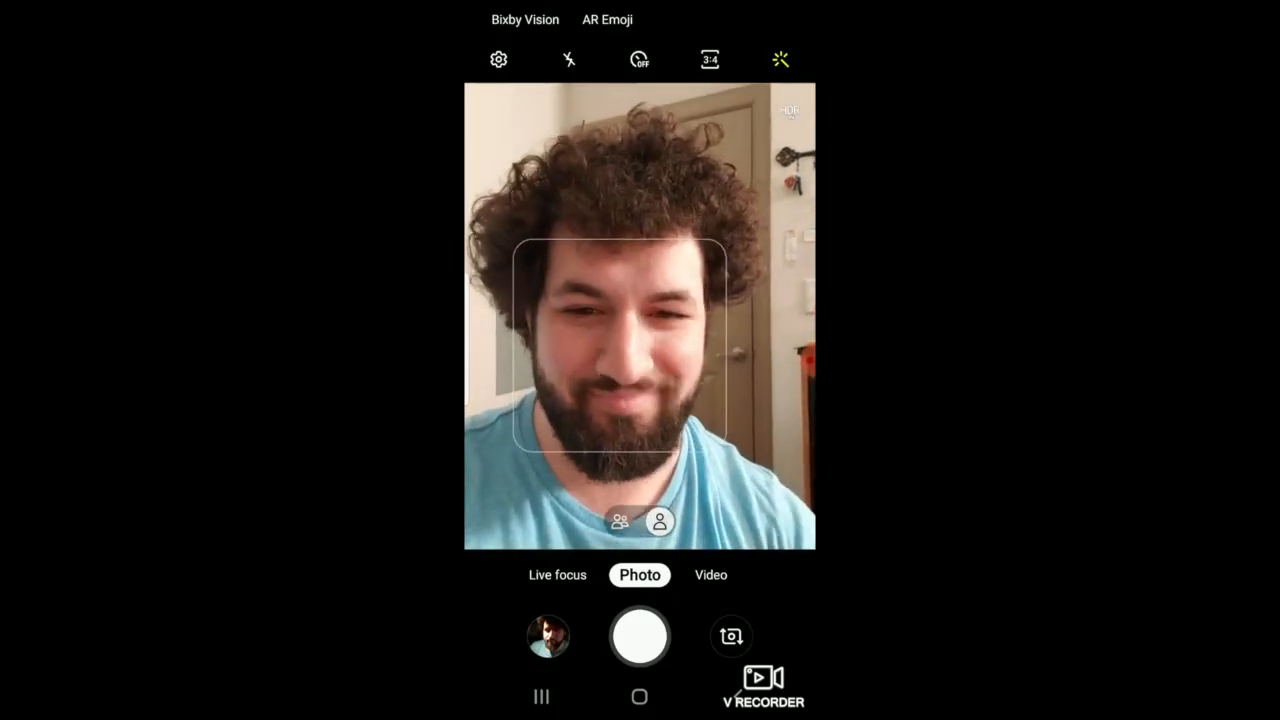
left_click(710, 576)
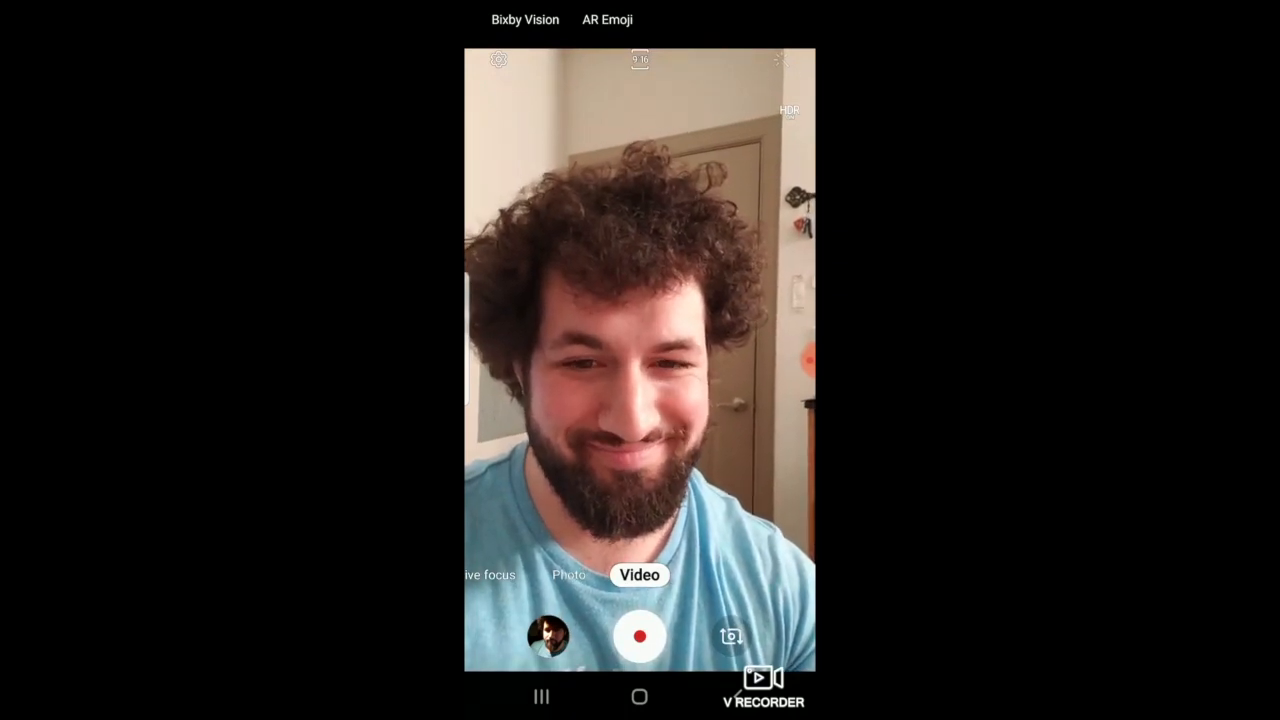
left_click(640, 696)
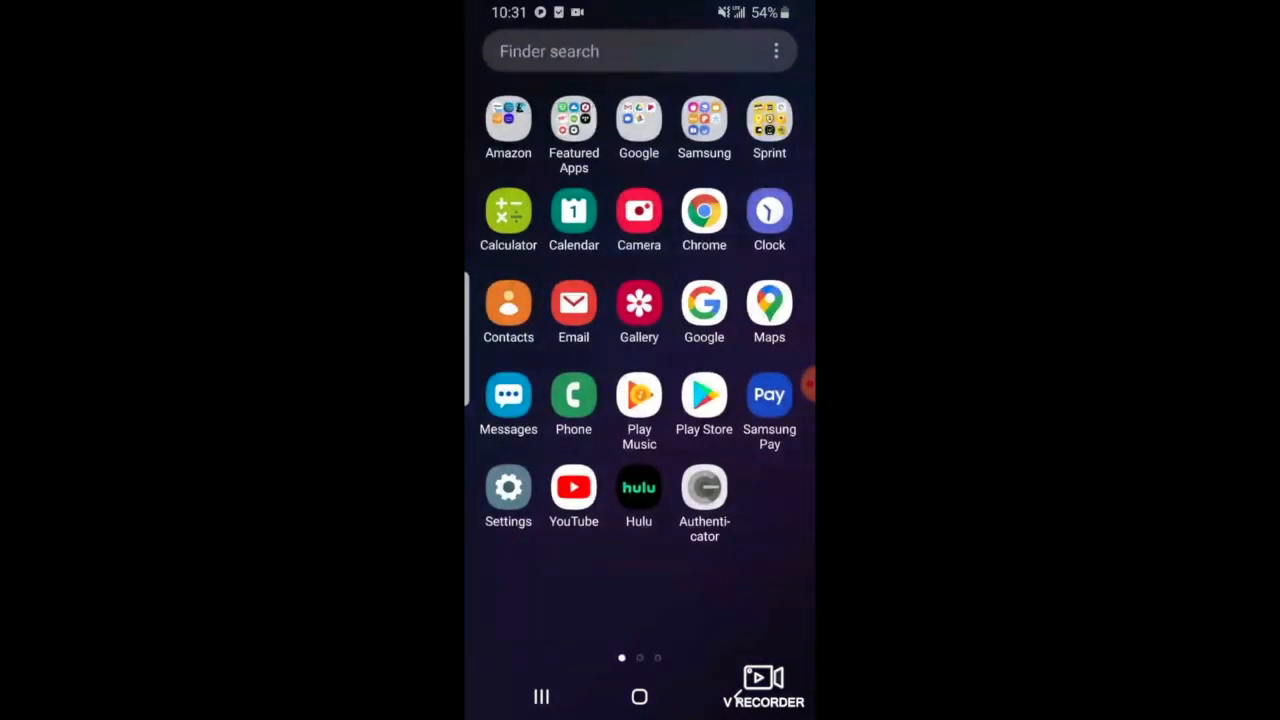
left_click(704, 394)
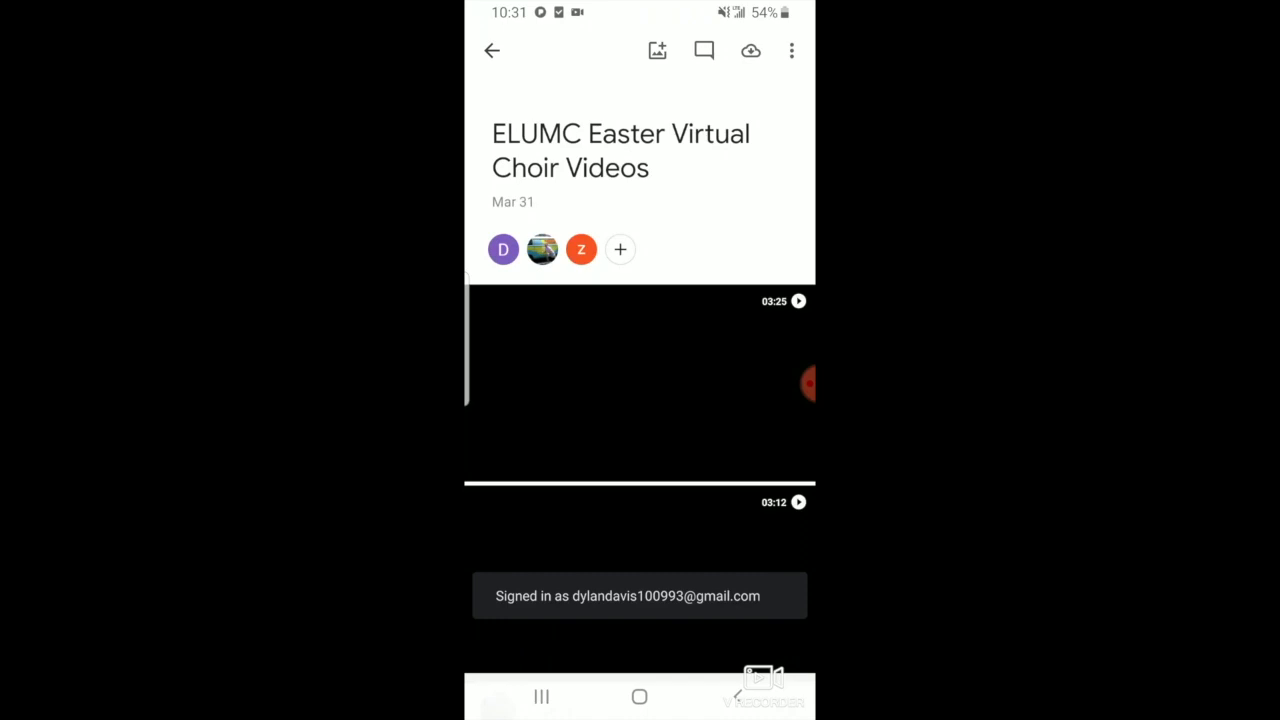
Bring up the Add photos picker for the ELUMC Easter Virtual Choir Videos album.
left_click(656, 50)
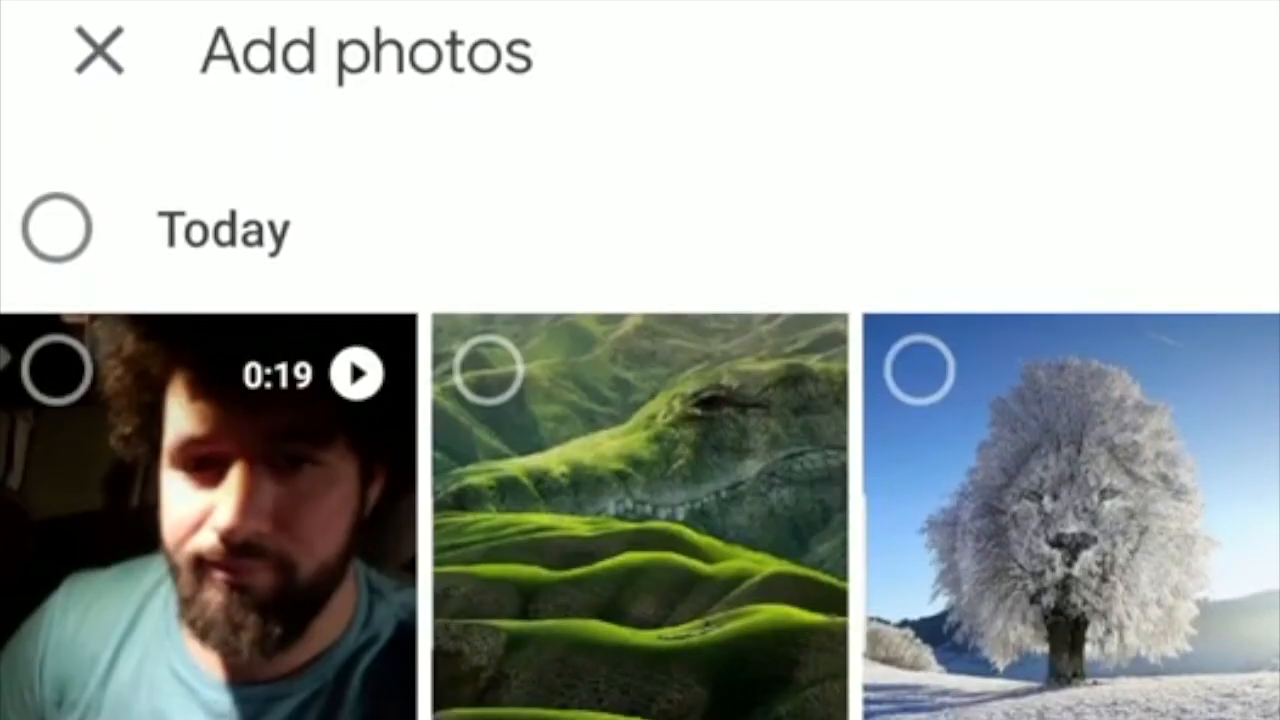